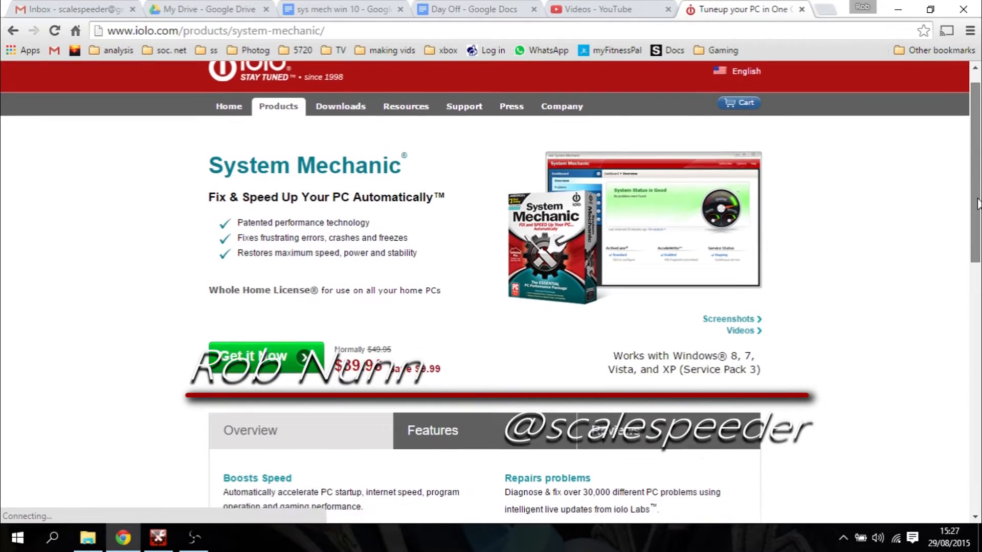
- Scroll the System Mechanic product page past the overview and features to the reviews
{"action": "scroll", "scroll_direction": "down", "scroll_amount": 3}
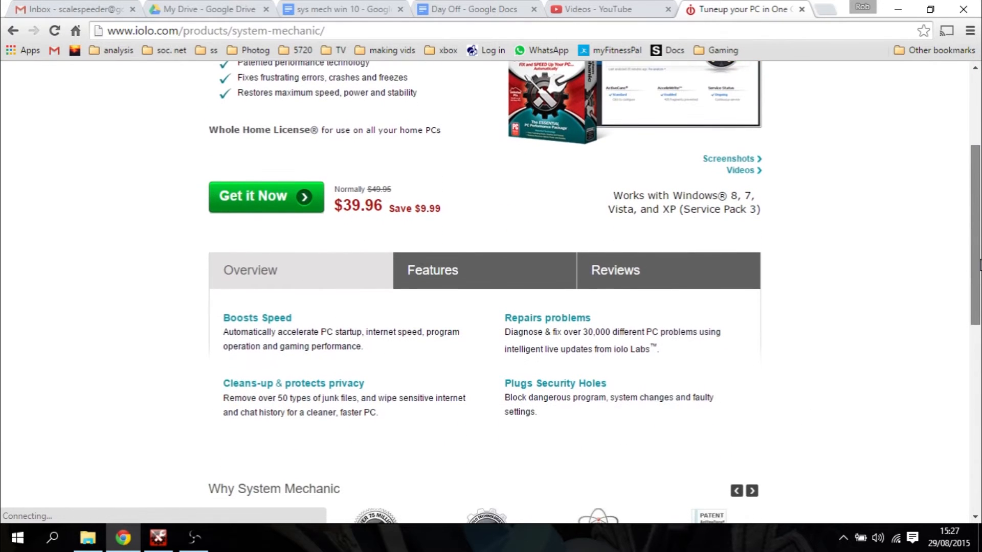
{"action": "scroll", "scroll_direction": "down", "scroll_amount": 3}
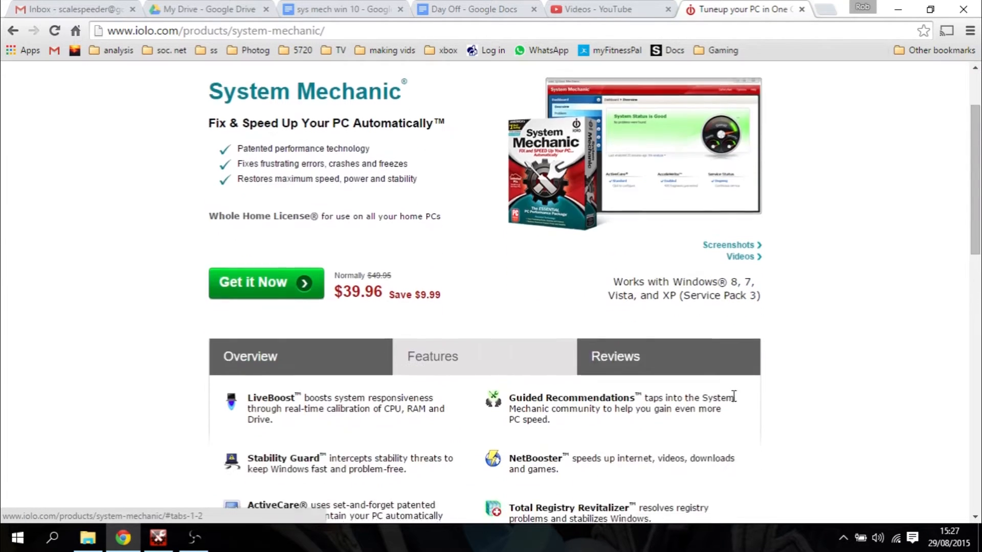
{"action": "scroll", "scroll_direction": "down", "scroll_amount": 3}
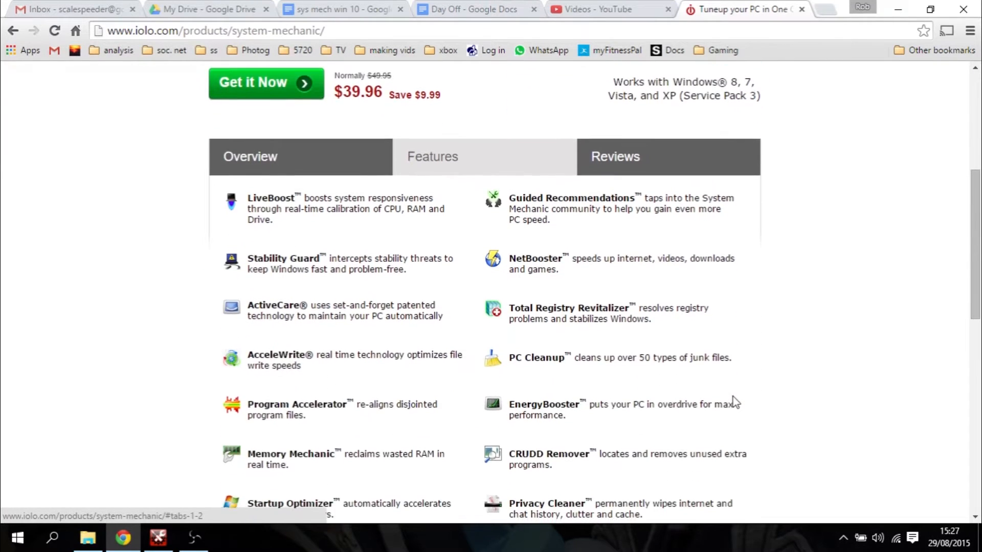
{"action": "scroll", "scroll_direction": "down", "scroll_amount": 3}
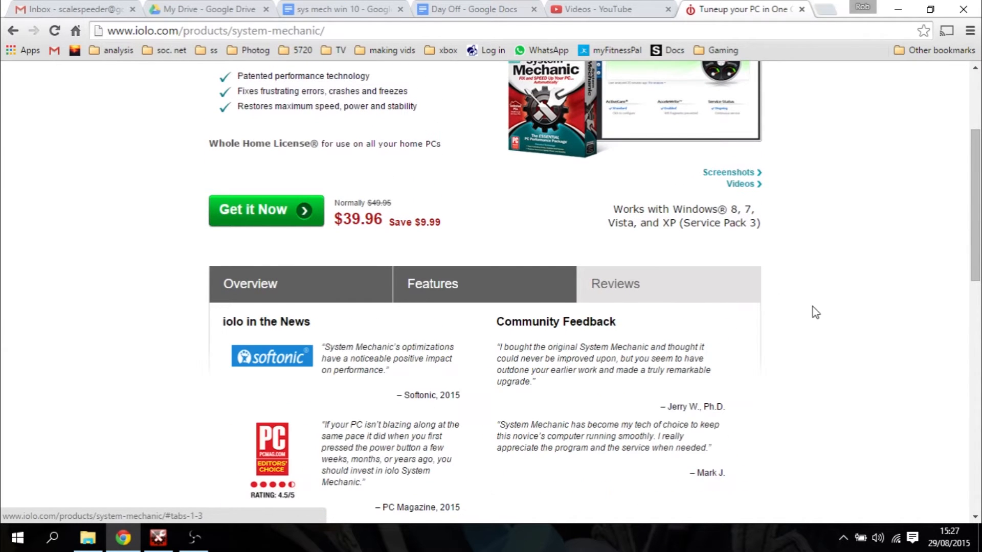
{"action": "scroll", "scroll_direction": "down", "scroll_amount": 3}
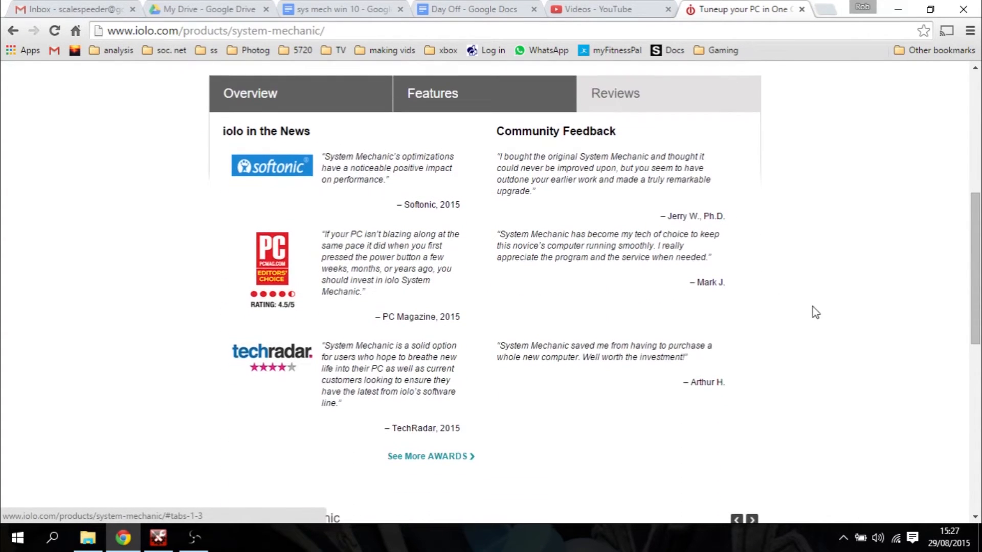
{"action": "mouse_move", "coordinate": [193, 463]}
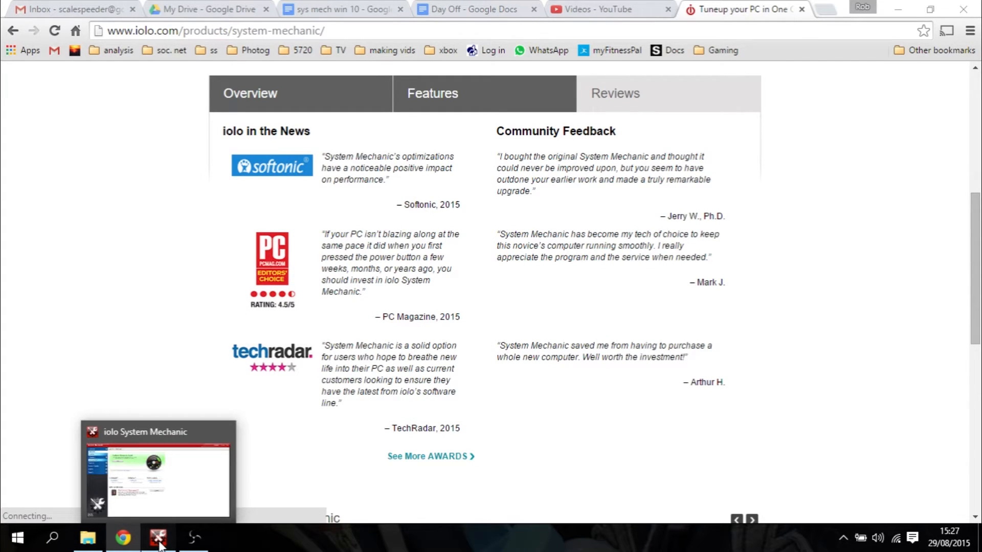
- Switch to System Mechanic, view the 14 startup-program problems, and expand only LiveBoost
{"action": "left_click", "coordinate": [158, 538]}
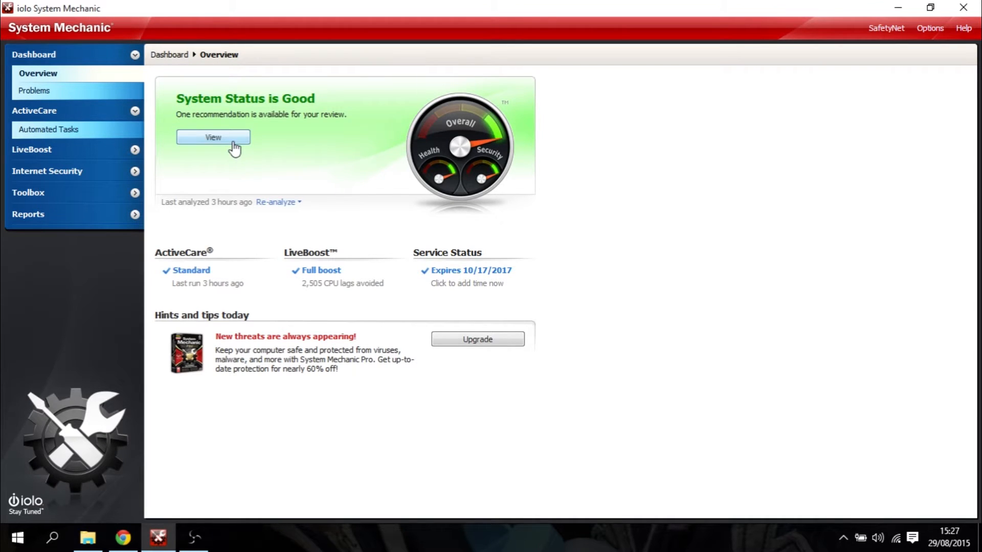
{"action": "left_click", "coordinate": [213, 137]}
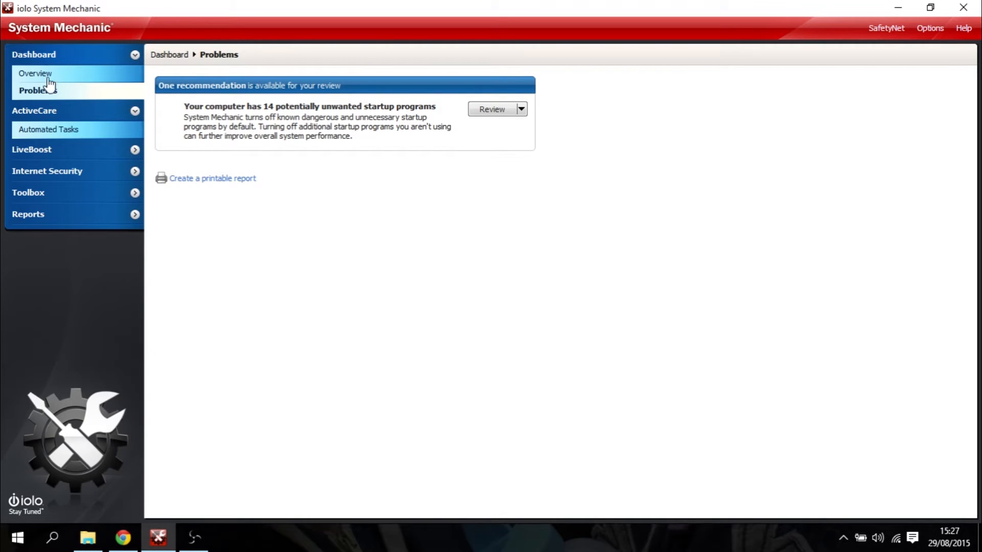
{"action": "left_click", "coordinate": [34, 55]}
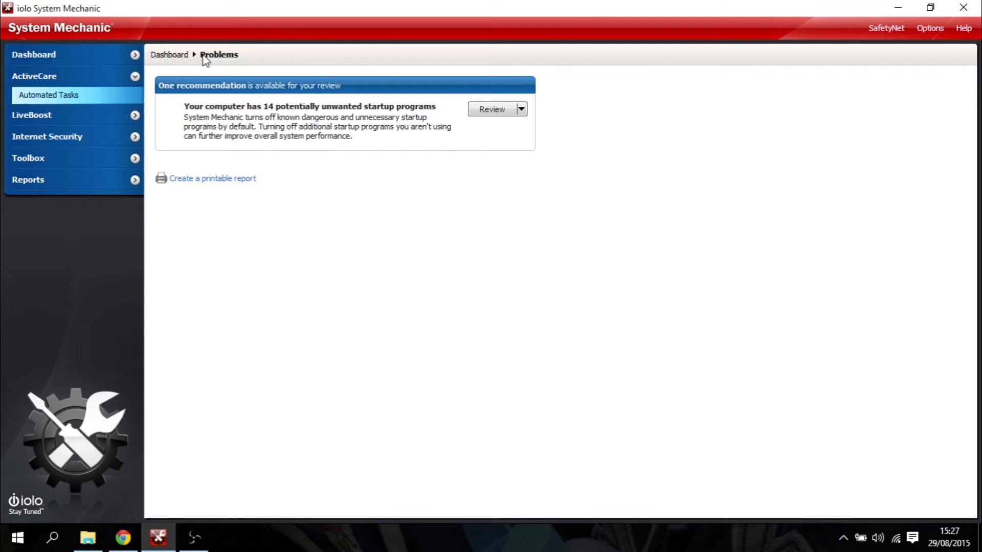
{"action": "left_click", "coordinate": [34, 75]}
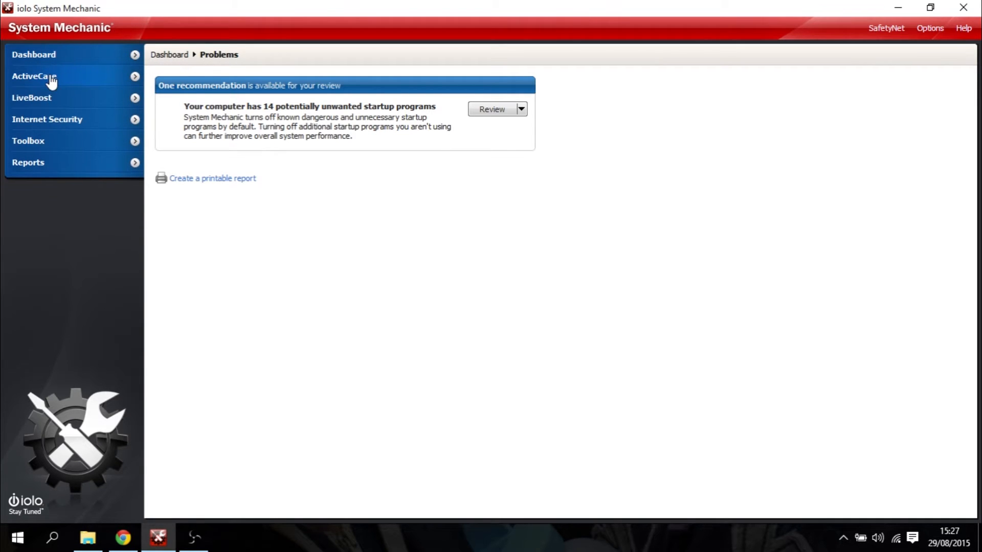
{"action": "left_click", "coordinate": [32, 98]}
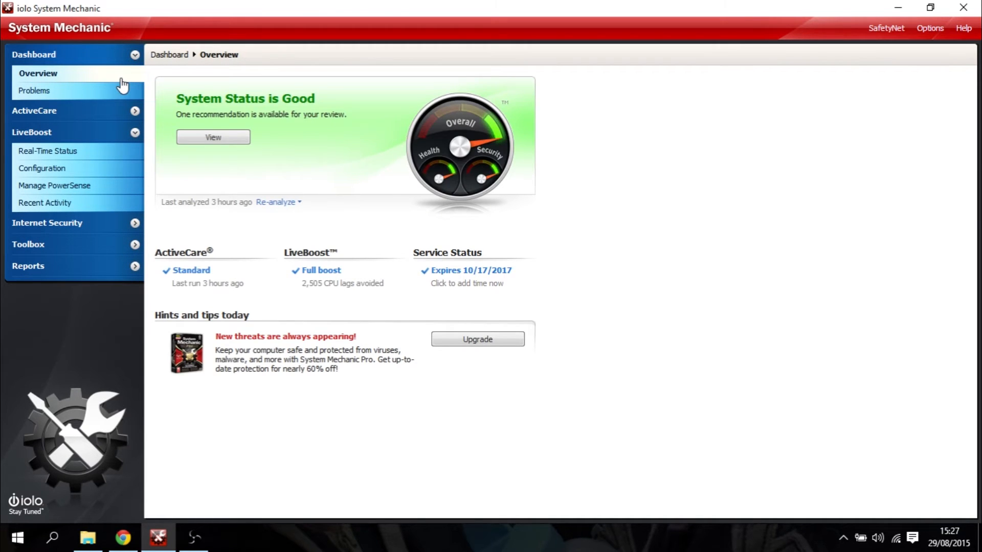
{"action": "mouse_move", "coordinate": [75, 151]}
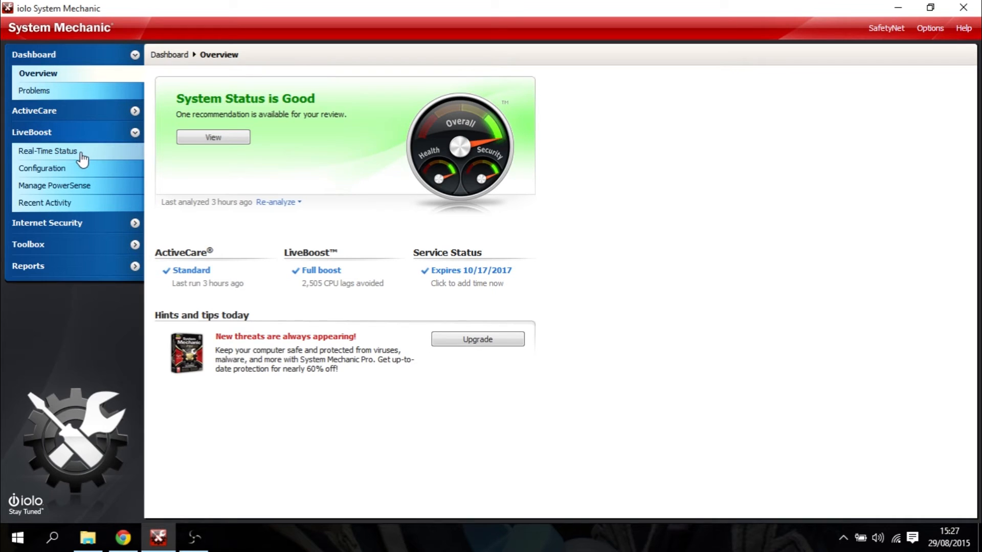
- Browse LiveBoost's Real-Time Status, Configuration and PowerSense pages, then Toolbox's All-in-one Tools
{"action": "left_click", "coordinate": [48, 151]}
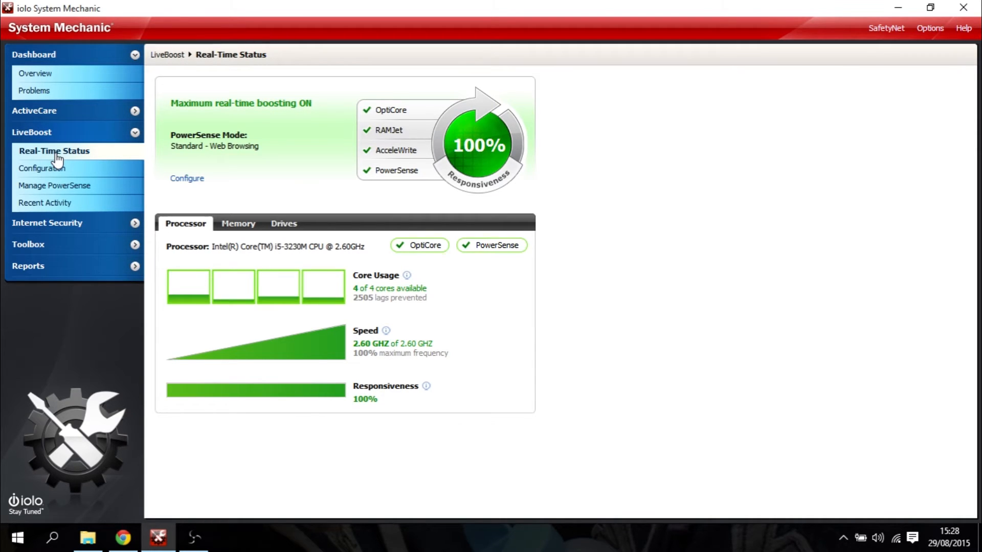
{"action": "left_click", "coordinate": [45, 167]}
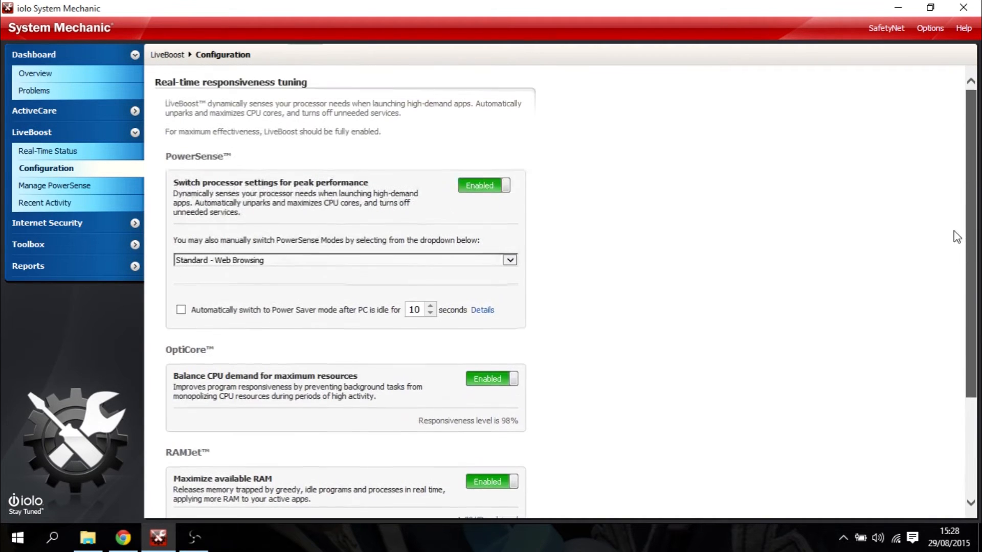
{"action": "left_click", "coordinate": [55, 185]}
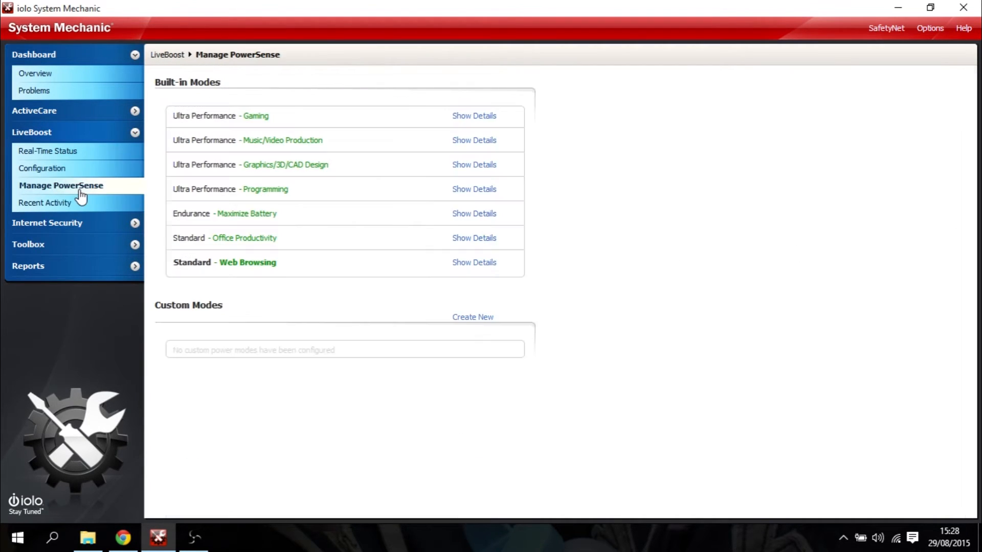
{"action": "mouse_move", "coordinate": [84, 227]}
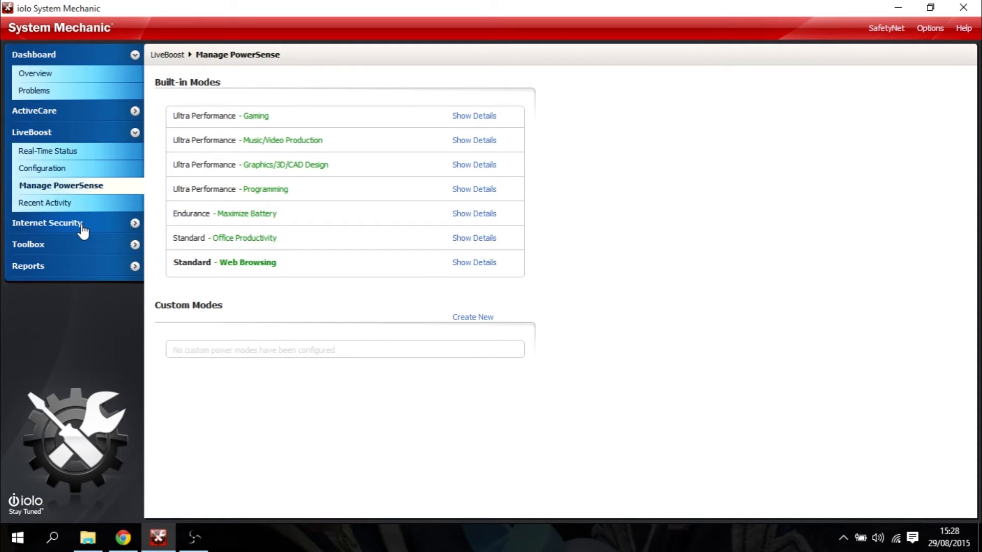
{"action": "left_click", "coordinate": [47, 223]}
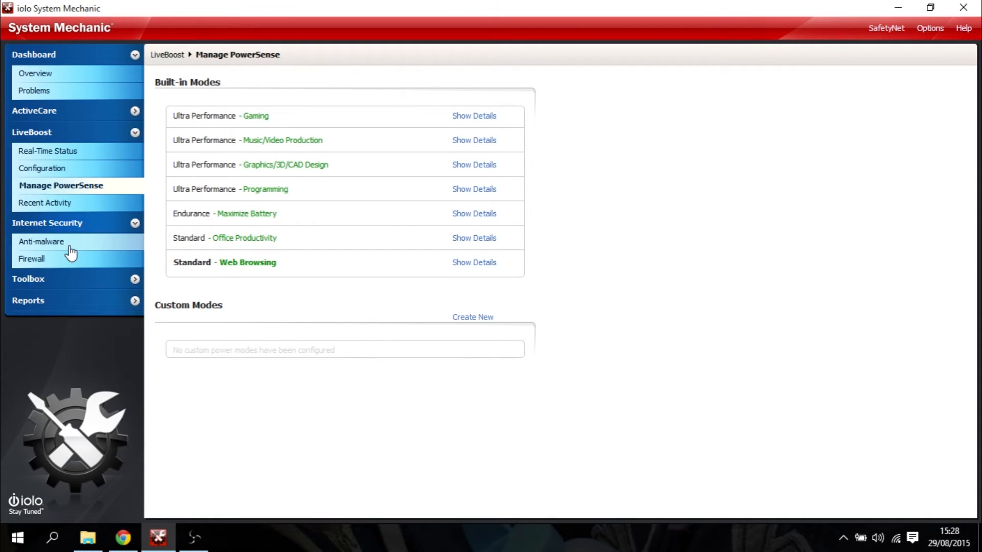
{"action": "left_click", "coordinate": [32, 259]}
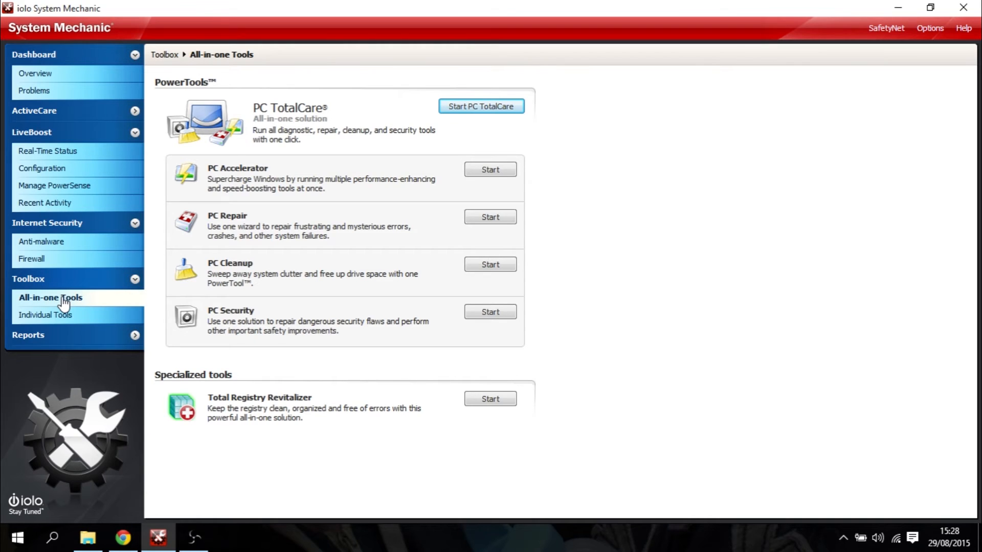
- Scroll Toolbox's Individual Tools list, then collapse Dashboard to return to the overview
{"action": "left_click", "coordinate": [51, 314]}
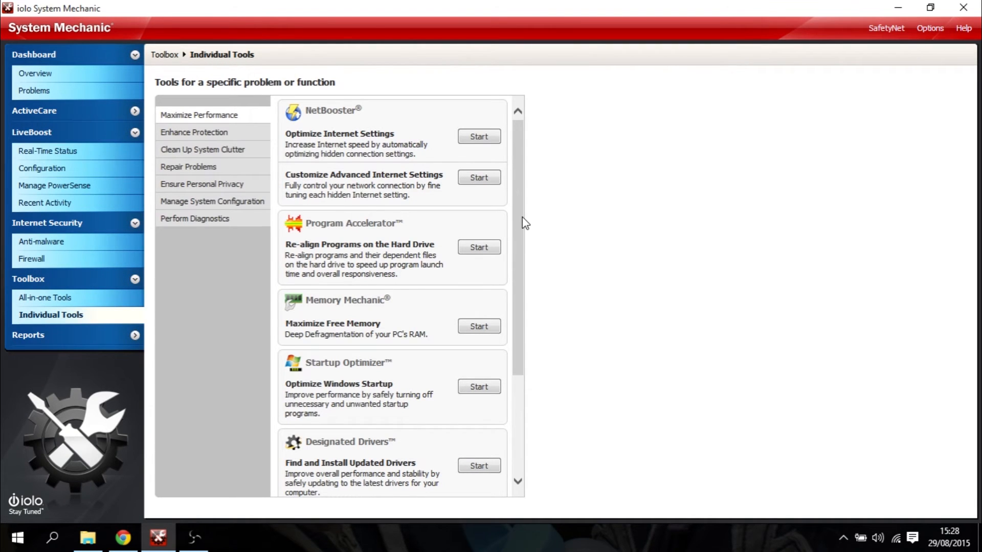
{"action": "scroll", "scroll_direction": "down", "scroll_amount": 3}
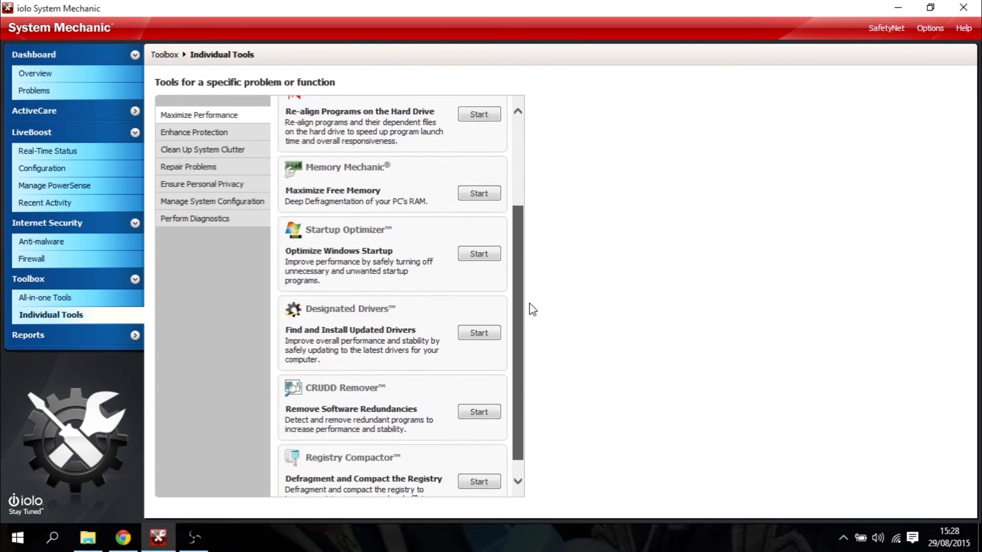
{"action": "scroll", "scroll_direction": "up", "scroll_amount": 3}
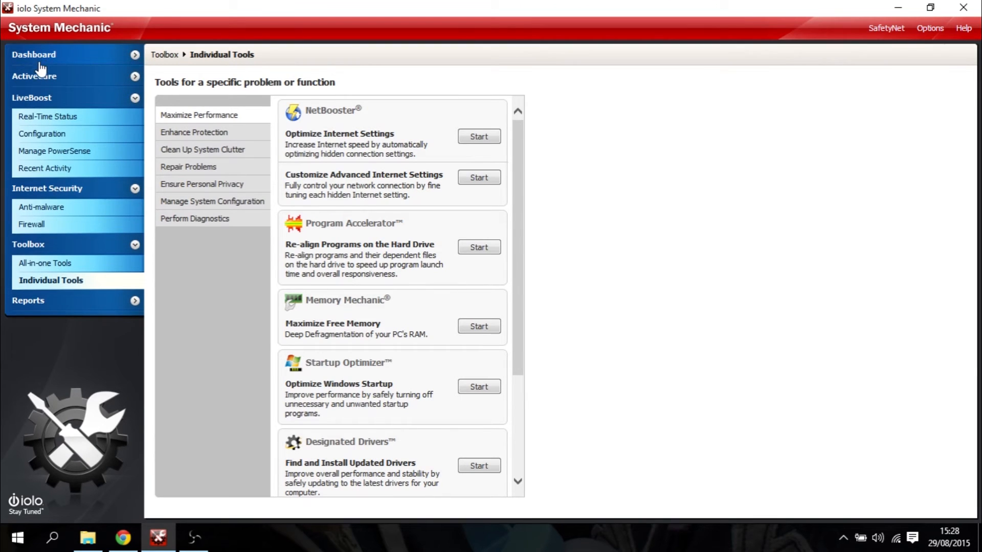
{"action": "left_click", "coordinate": [34, 55]}
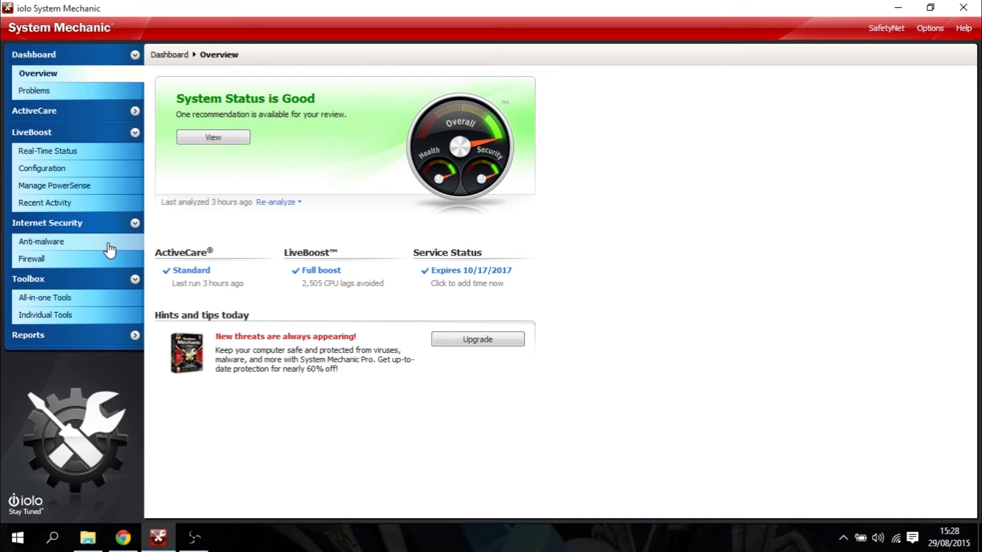
{"action": "mouse_move", "coordinate": [71, 110]}
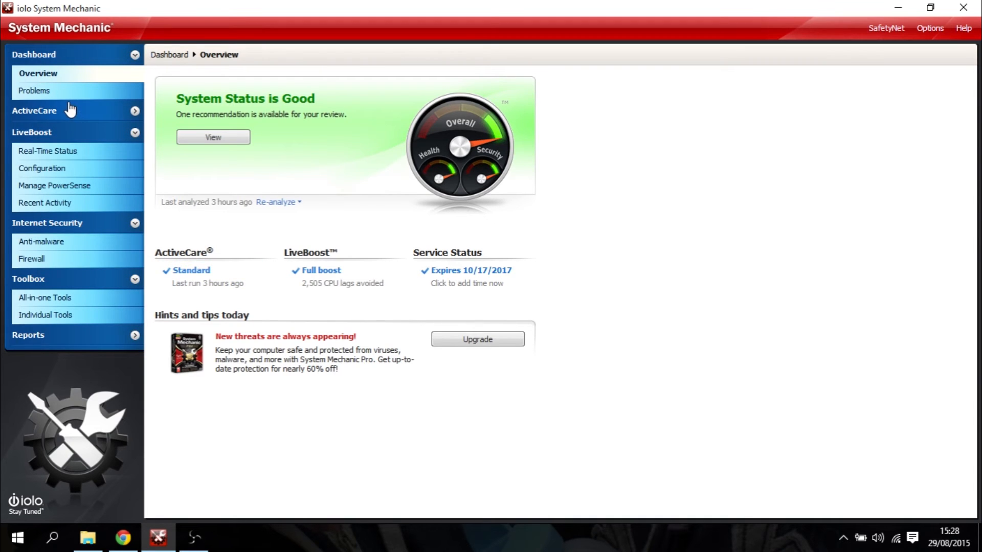
- View ActiveCare's Automated Tasks, then LiveBoost's Real-Time Status at 100% responsiveness
{"action": "left_click", "coordinate": [34, 111]}
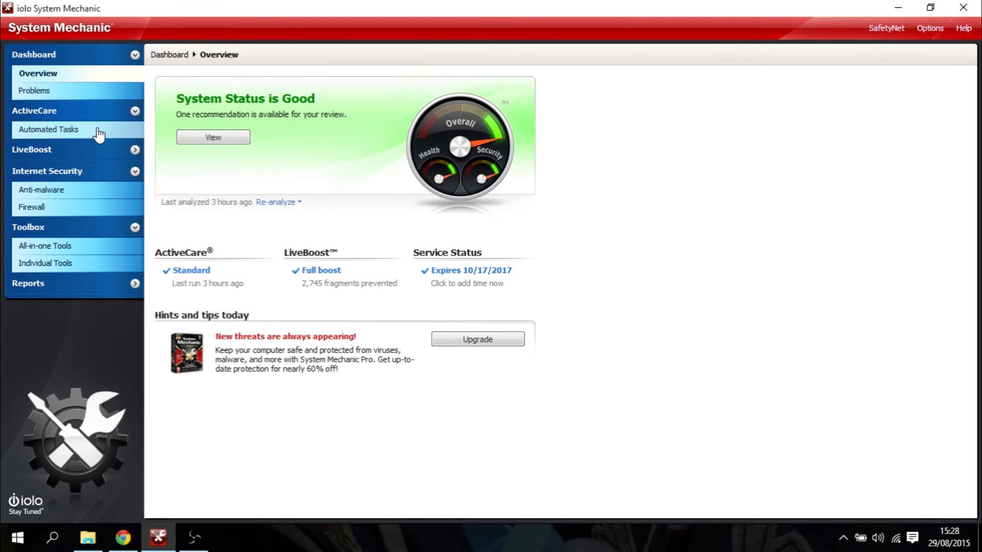
{"action": "left_click", "coordinate": [48, 130]}
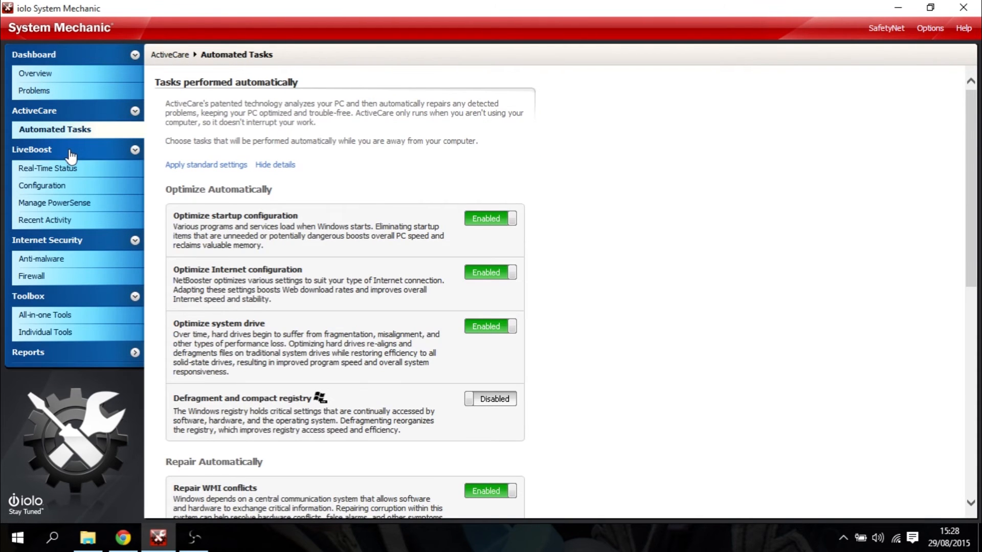
{"action": "left_click", "coordinate": [48, 167]}
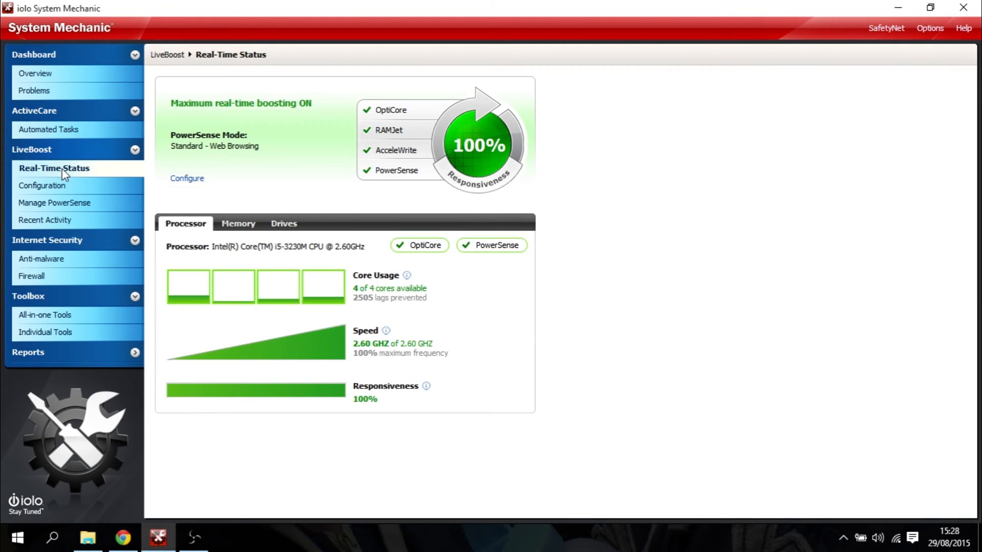